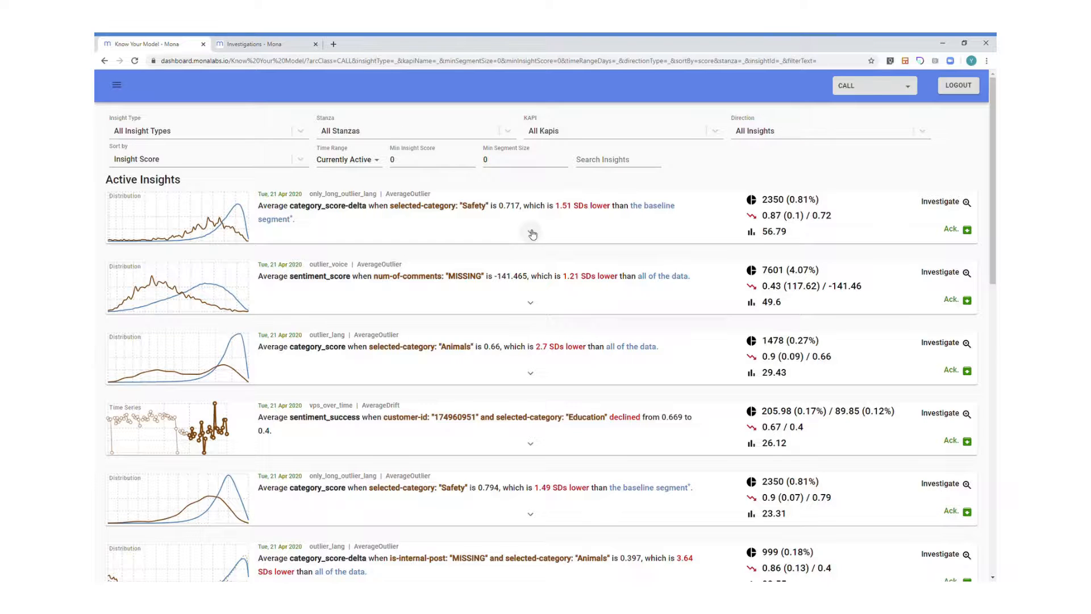
Expand the Safety category score-delta insight (1.51 SDs lower) to reveal its charts and related signals.
click(530, 233)
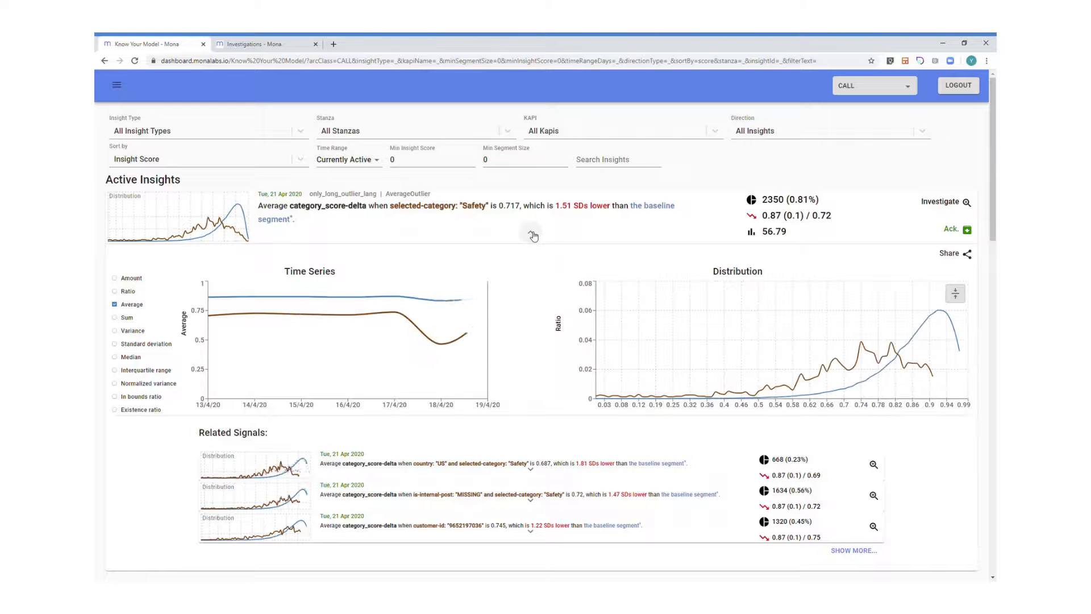
Investigate the Safety insight and segment its scatter, time-series and distribution charts by customer-id.
click(944, 203)
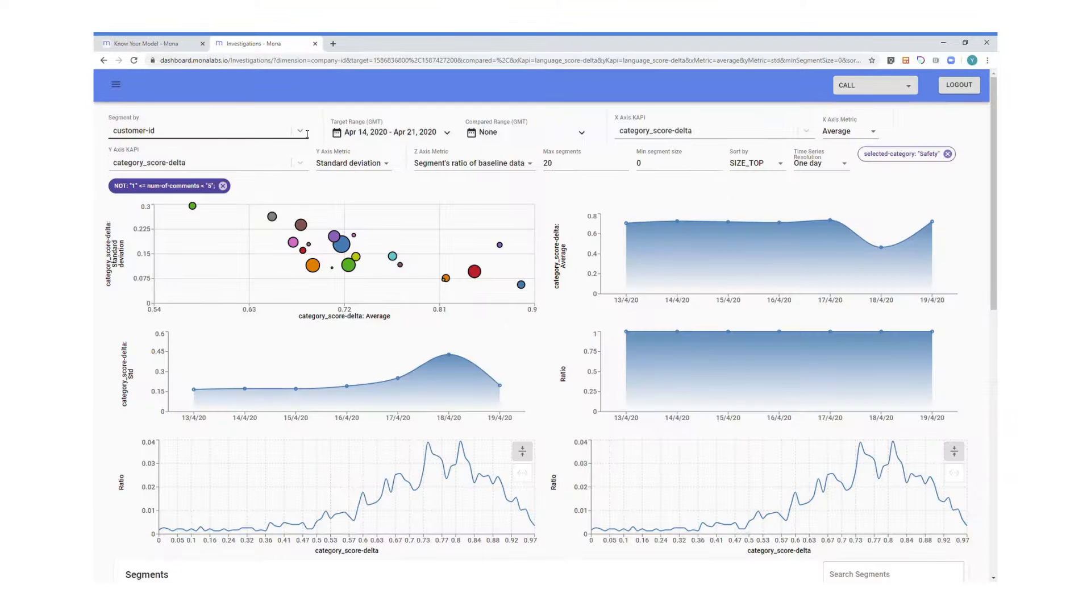
click(206, 131)
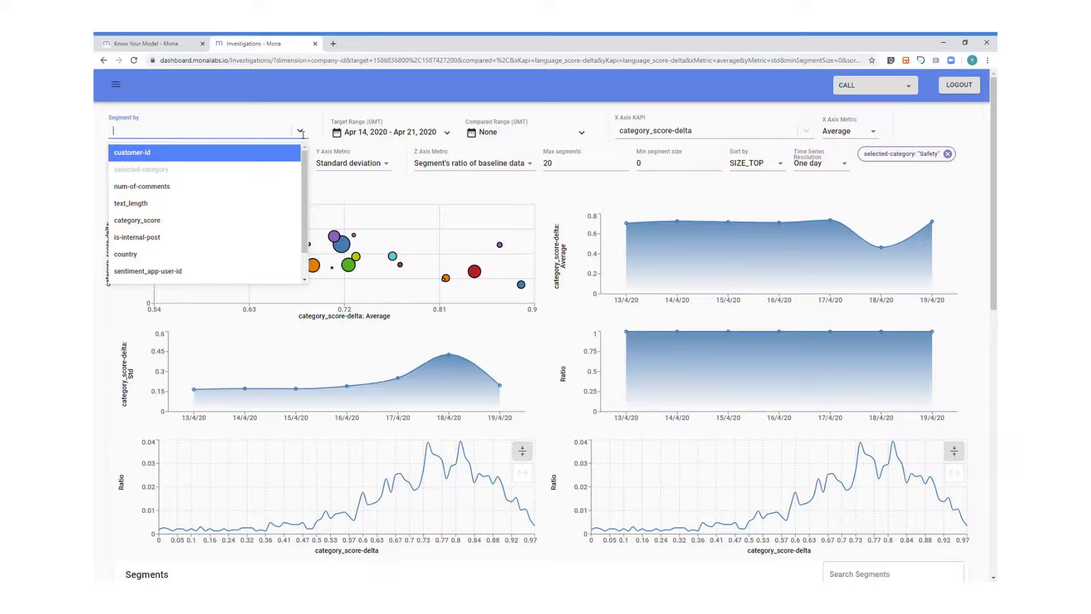
click(132, 153)
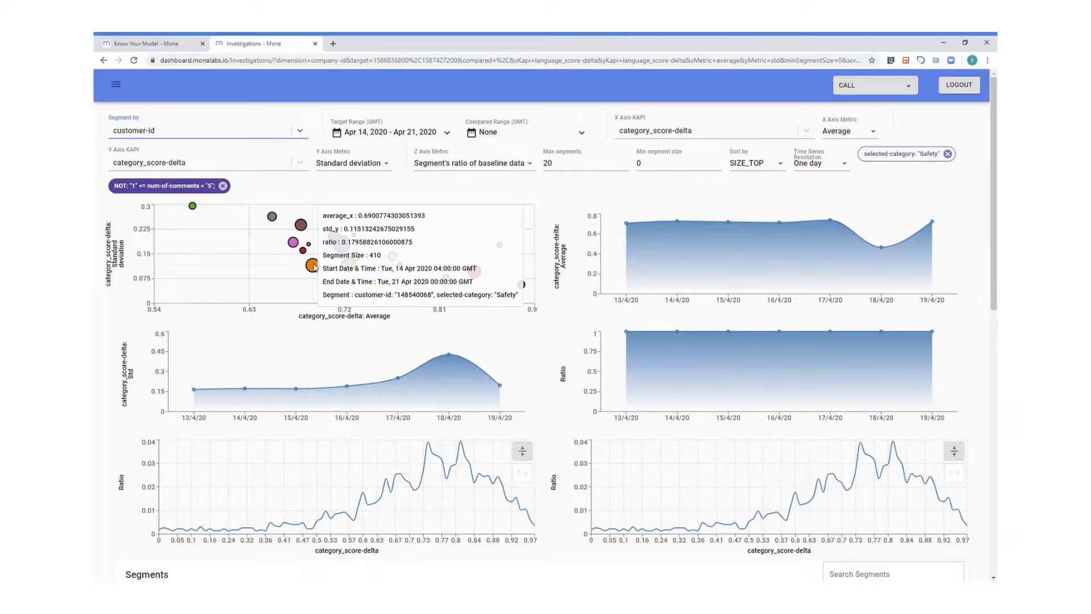